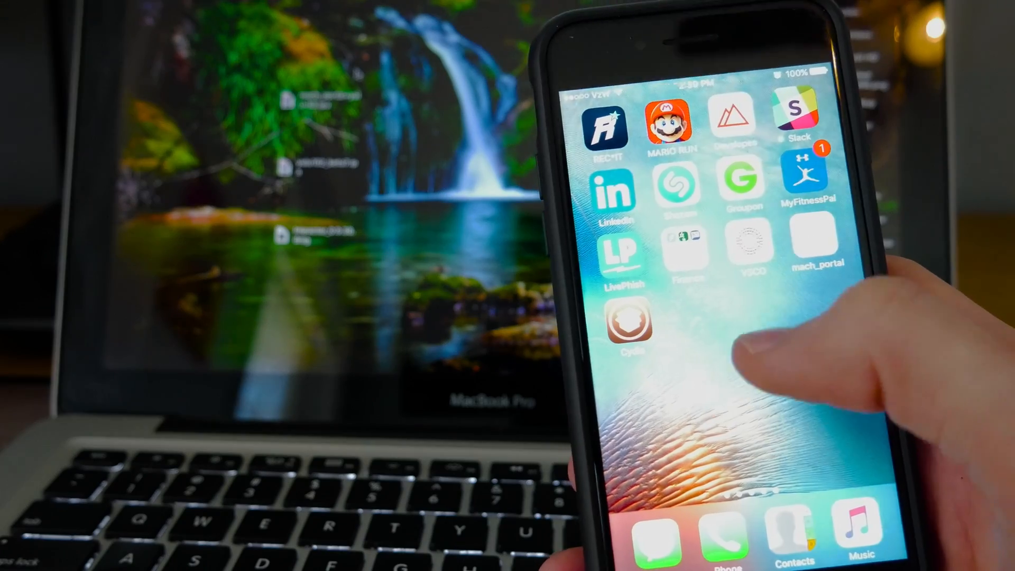
Launch Cydia and view the User installed packages, including Cydia Installer, BigBoss Icon Set and Patcyh.
left_click(632, 322)
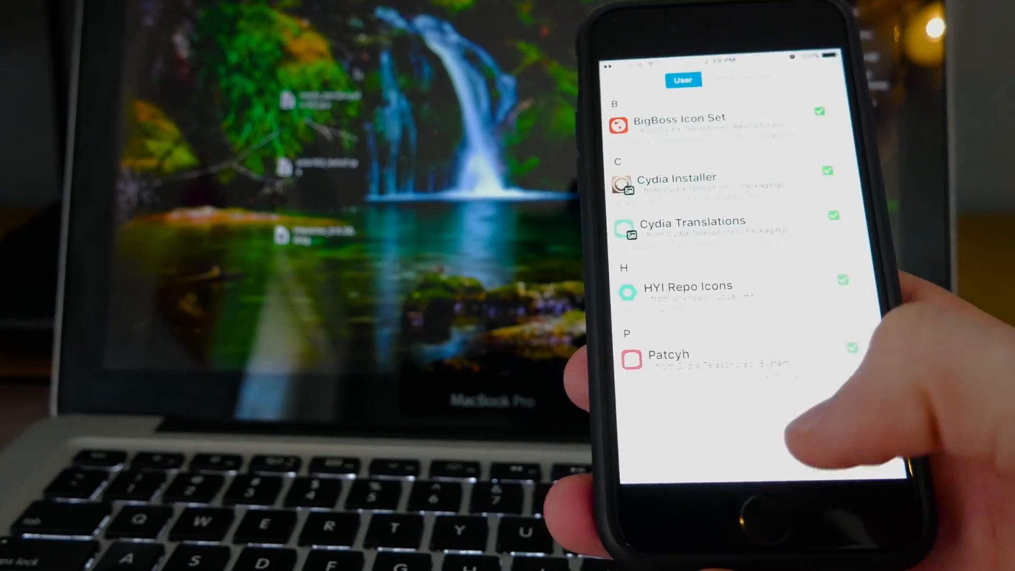